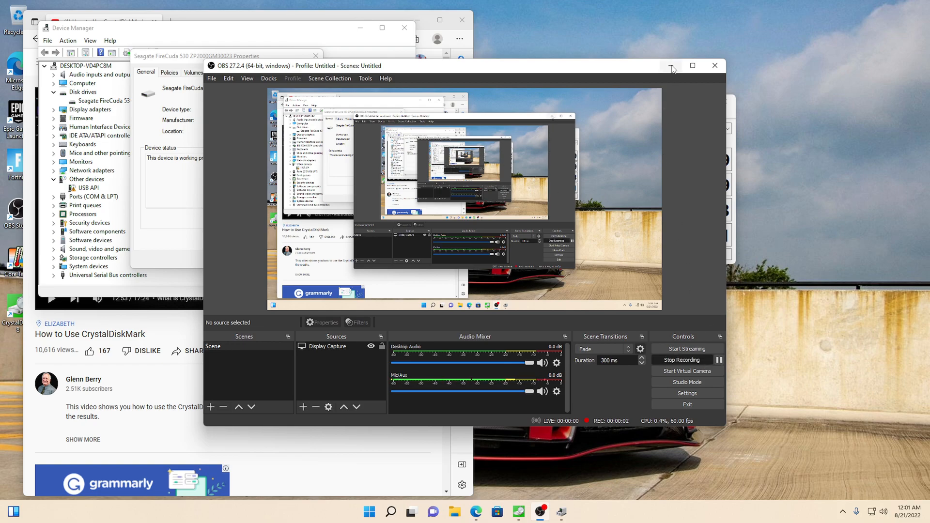
pyautogui.moveTo(672, 68)
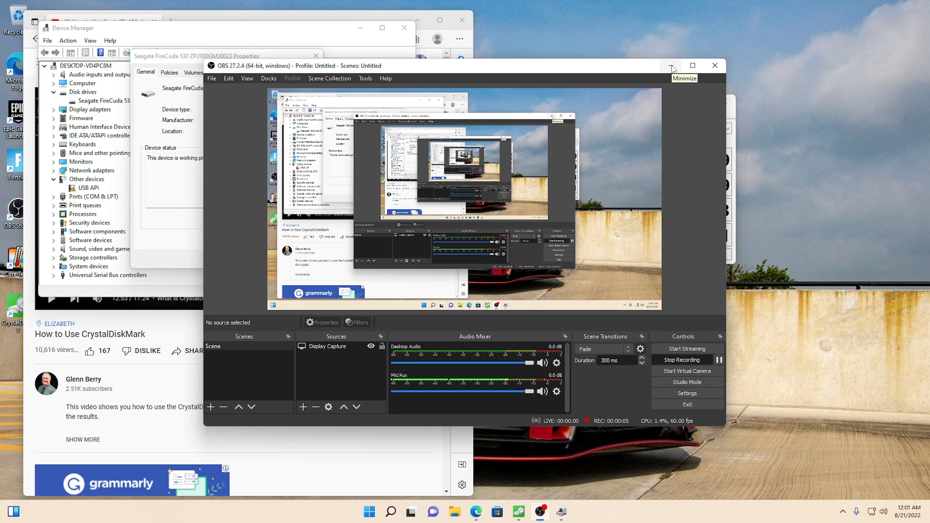
# Minimize OBS so the Seagate FireCuda 530 properties sit beside the benchmark results.
pyautogui.click(671, 66)
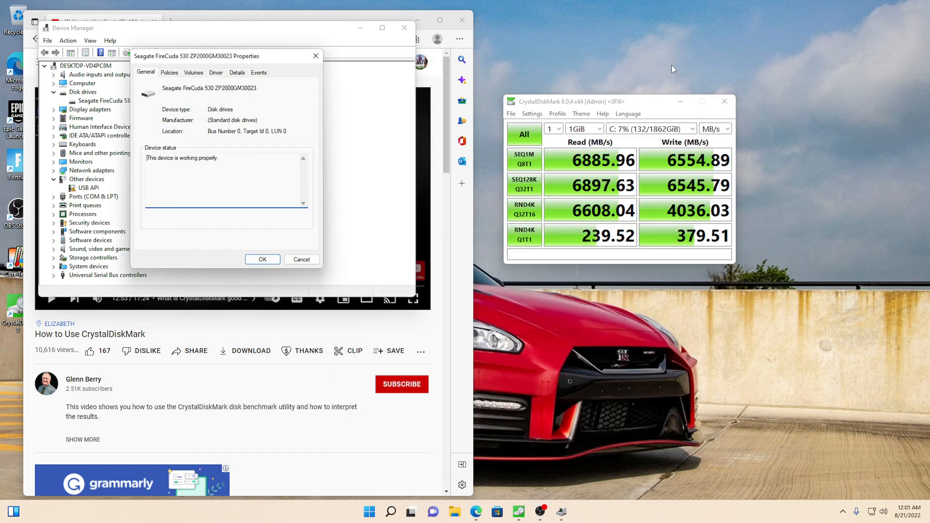
pyautogui.moveTo(518, 279)
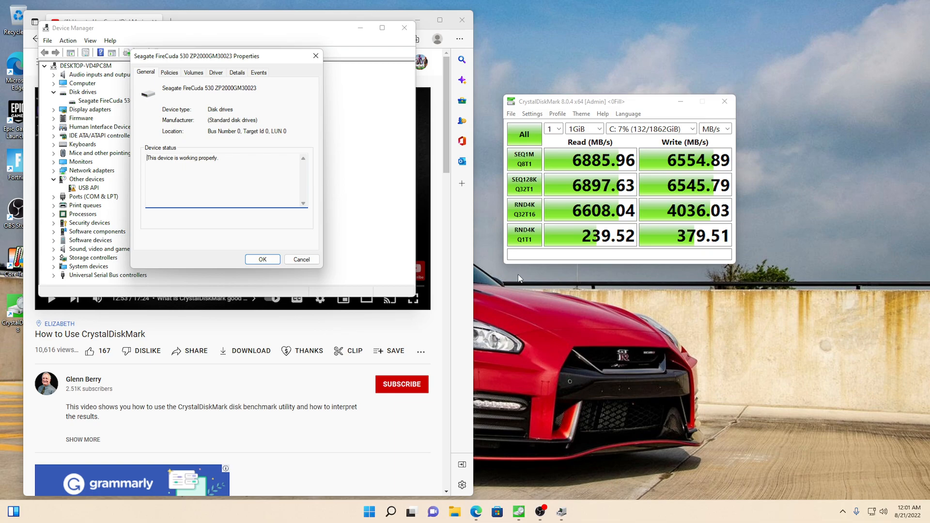
pyautogui.moveTo(101, 276)
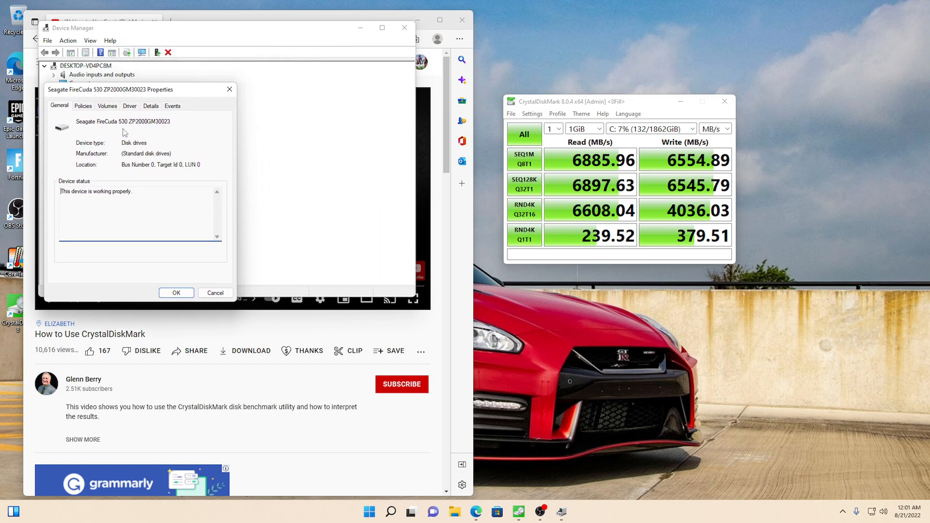
pyautogui.moveTo(139, 132)
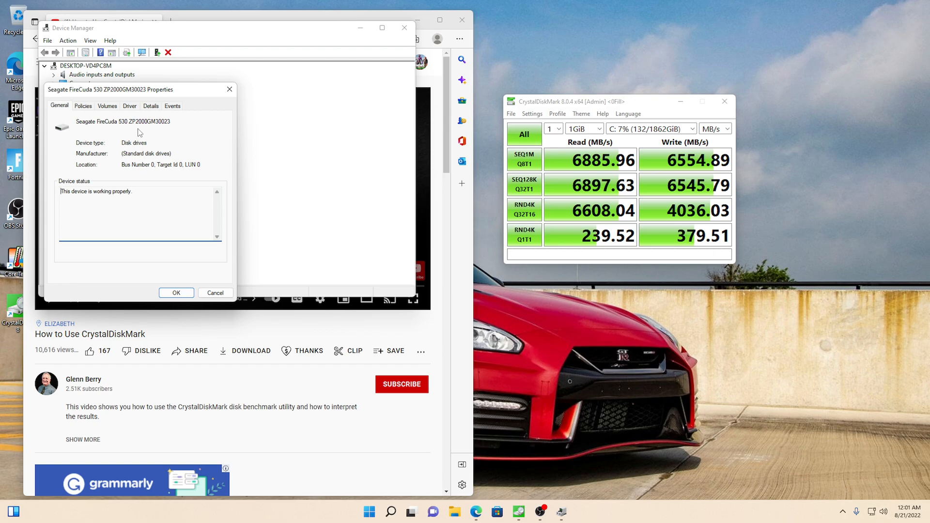
pyautogui.moveTo(597, 107)
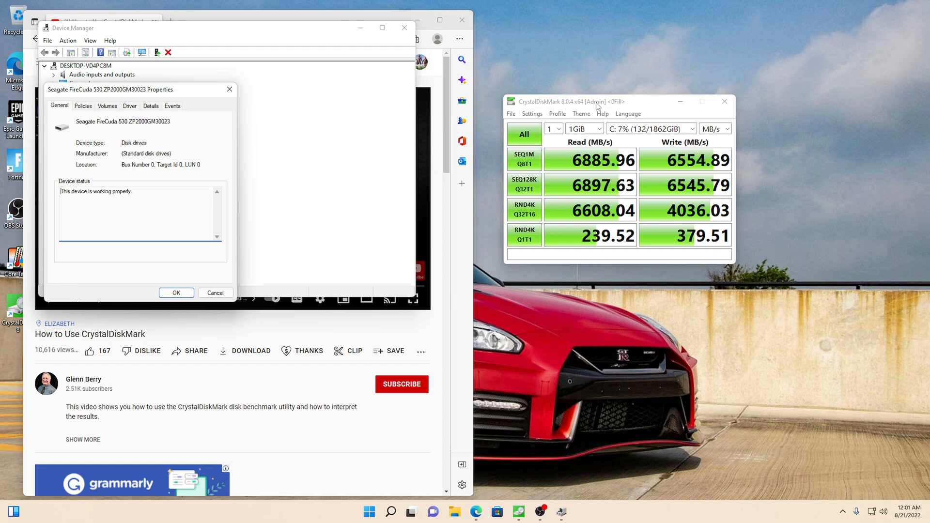
pyautogui.moveTo(608, 174)
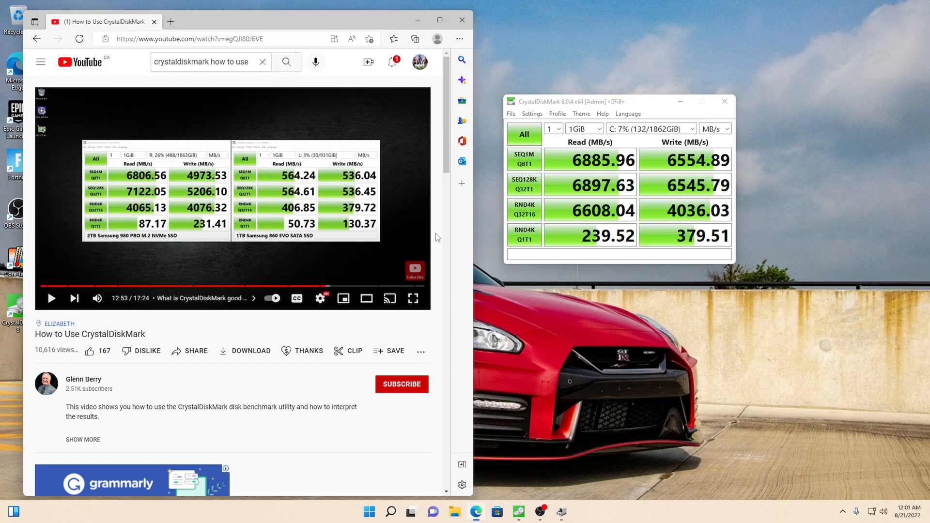
pyautogui.moveTo(133, 220)
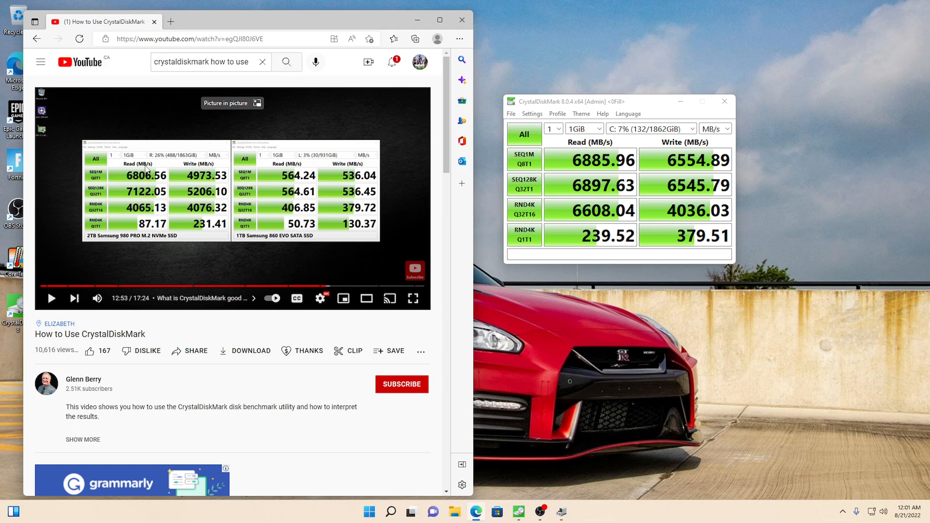
pyautogui.moveTo(117, 243)
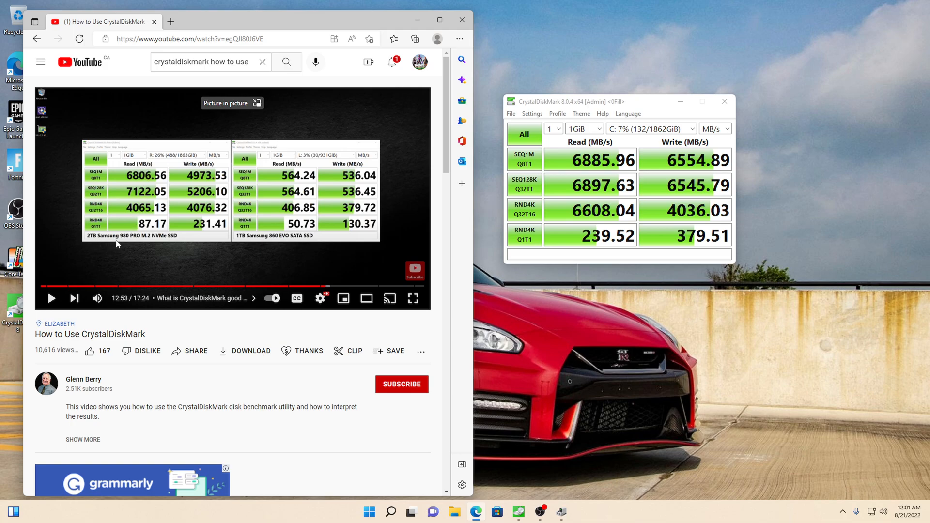
pyautogui.moveTo(142, 244)
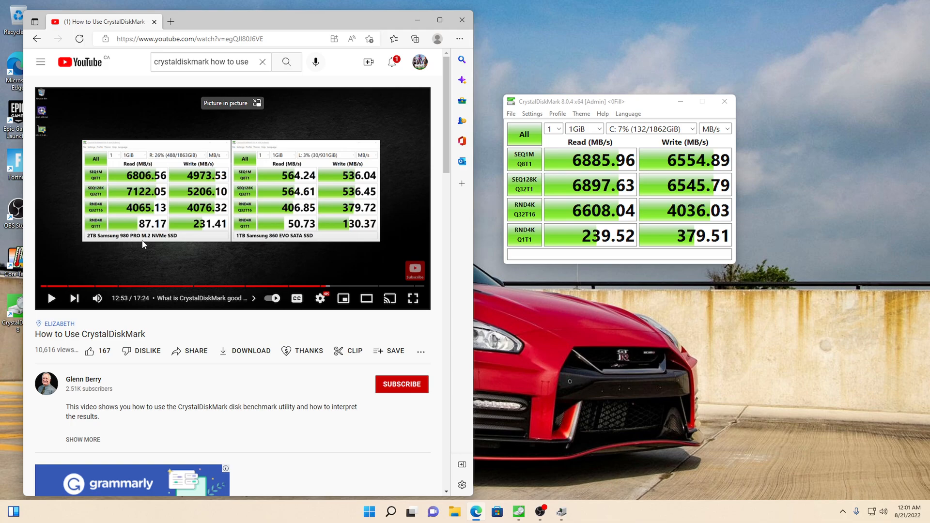
pyautogui.moveTo(285, 244)
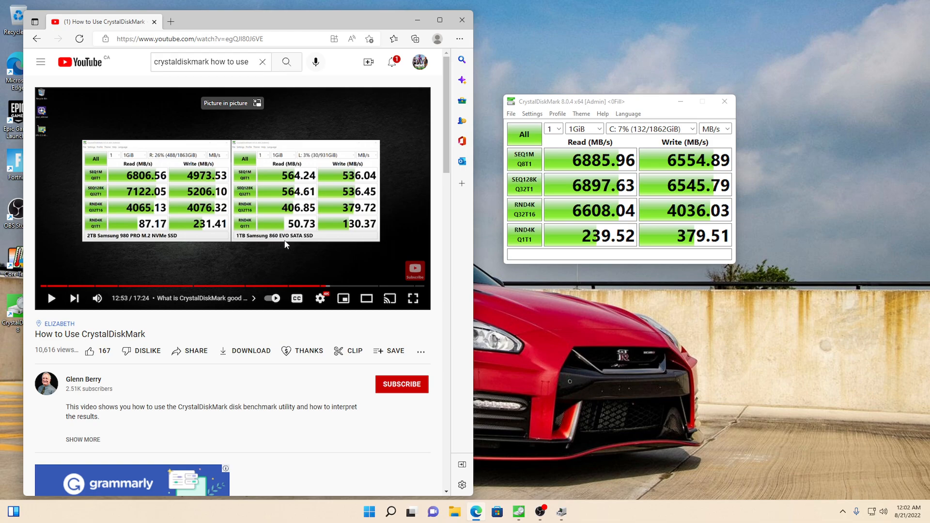
pyautogui.moveTo(325, 214)
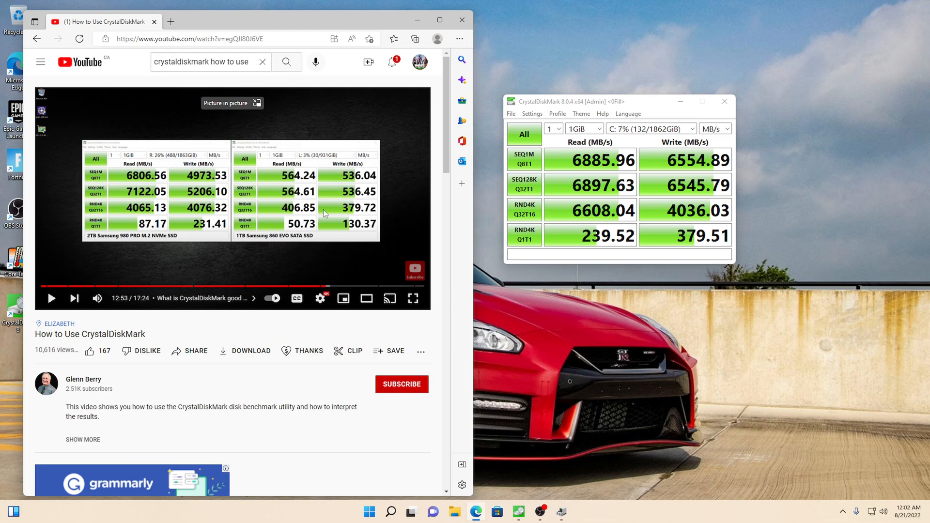
pyautogui.moveTo(323, 224)
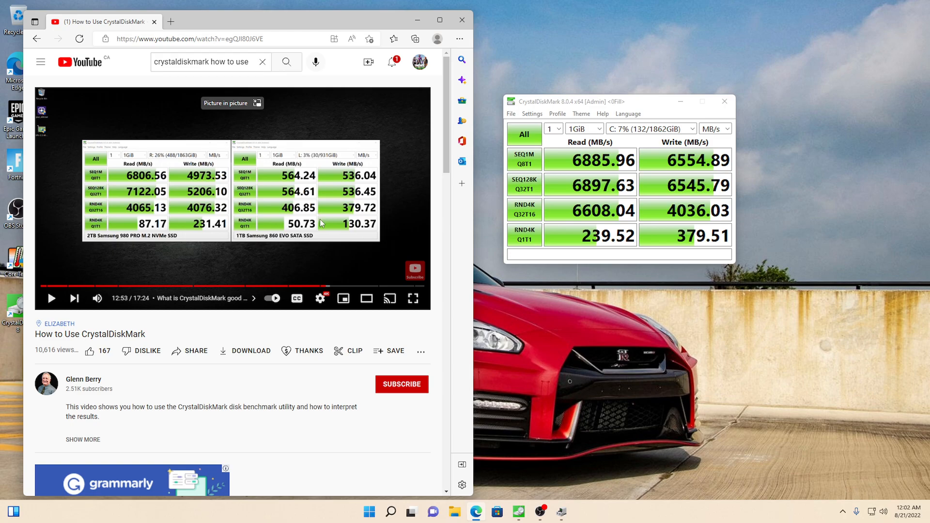
pyautogui.moveTo(169, 244)
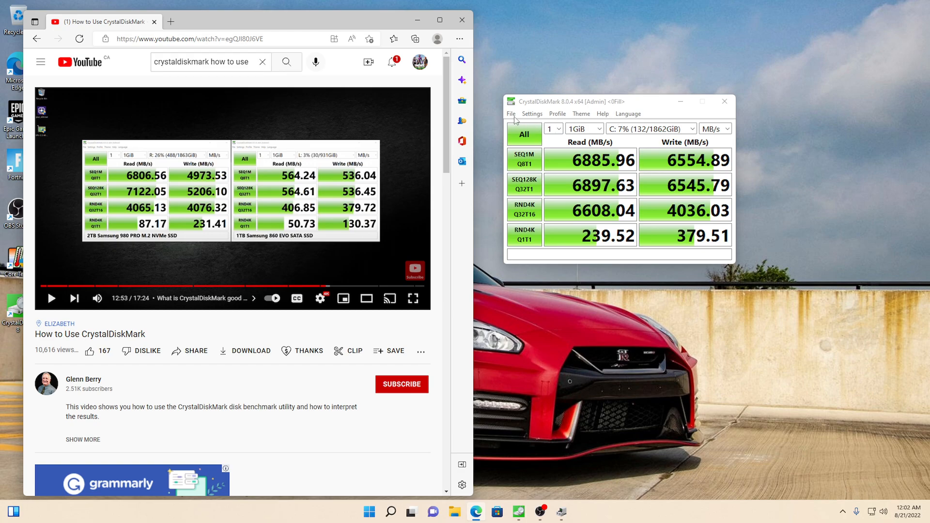
# Review the Settings and File menus, then start the full All benchmark.
pyautogui.click(532, 114)
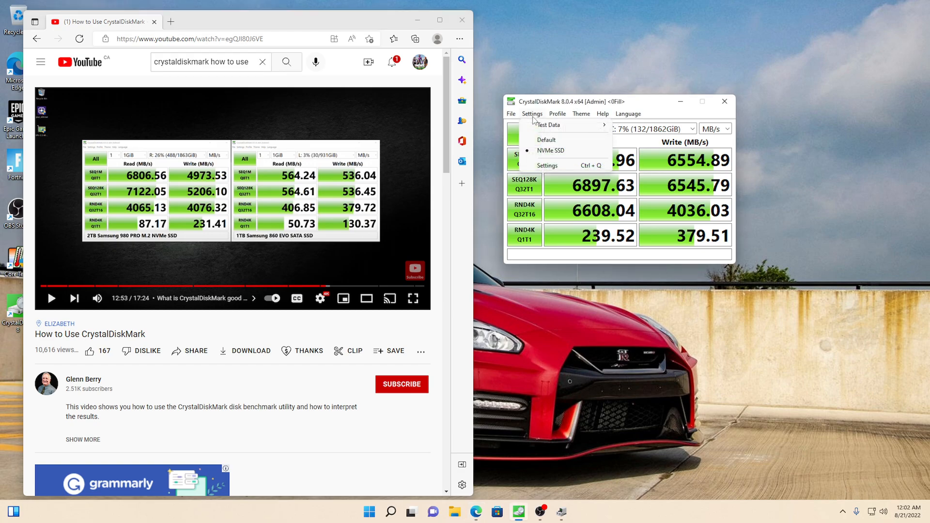
pyautogui.click(510, 113)
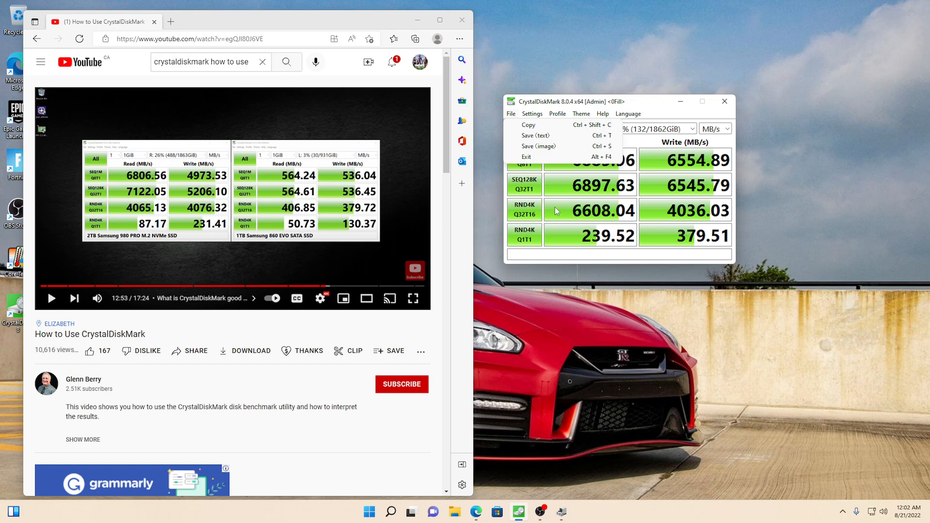
pyautogui.click(523, 136)
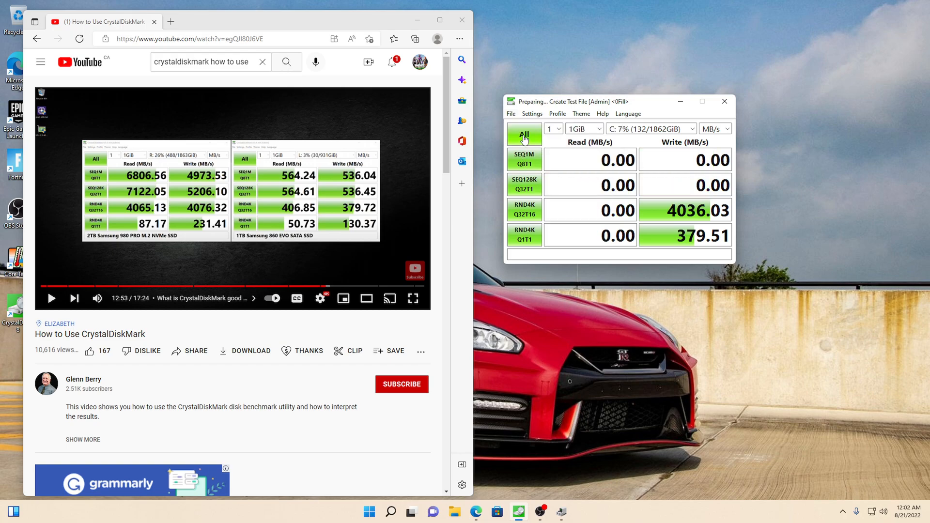
# Run the All benchmark on drive C until the read tests finish.
pyautogui.click(524, 136)
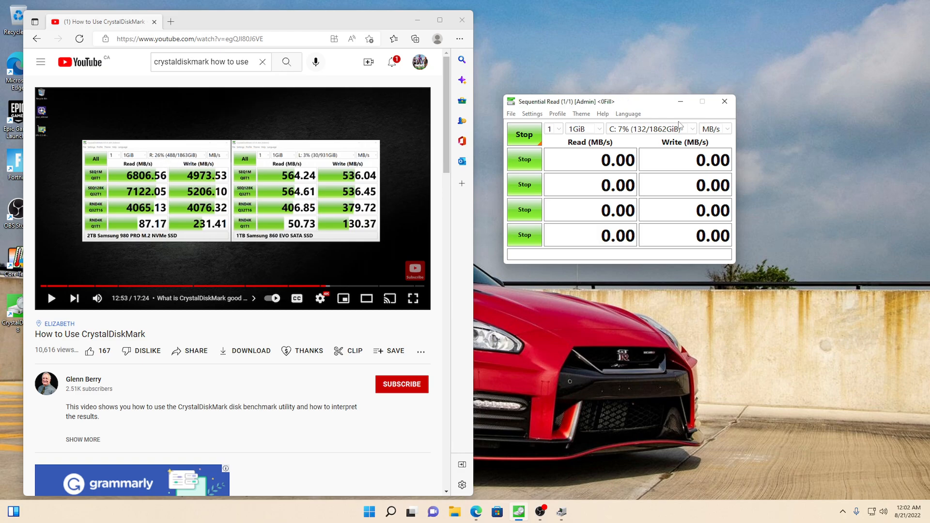
pyautogui.moveTo(856, 300)
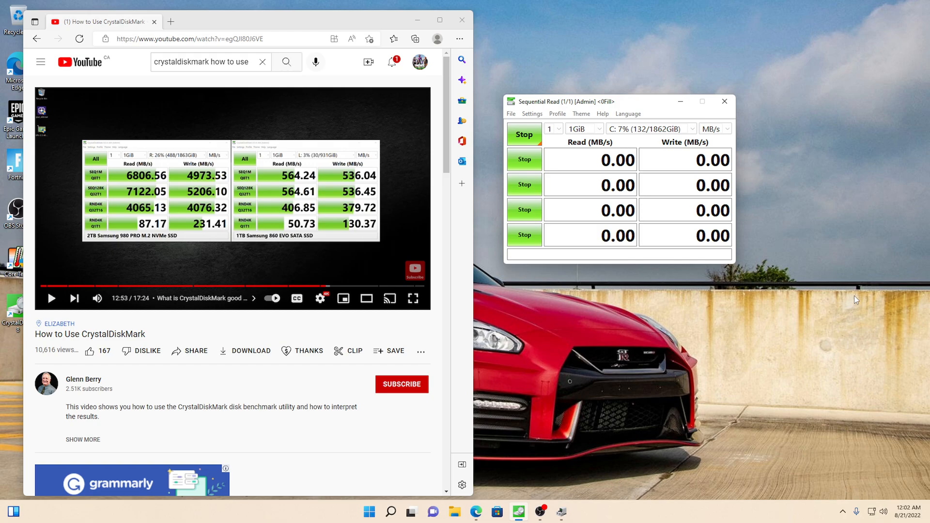
pyautogui.moveTo(100, 248)
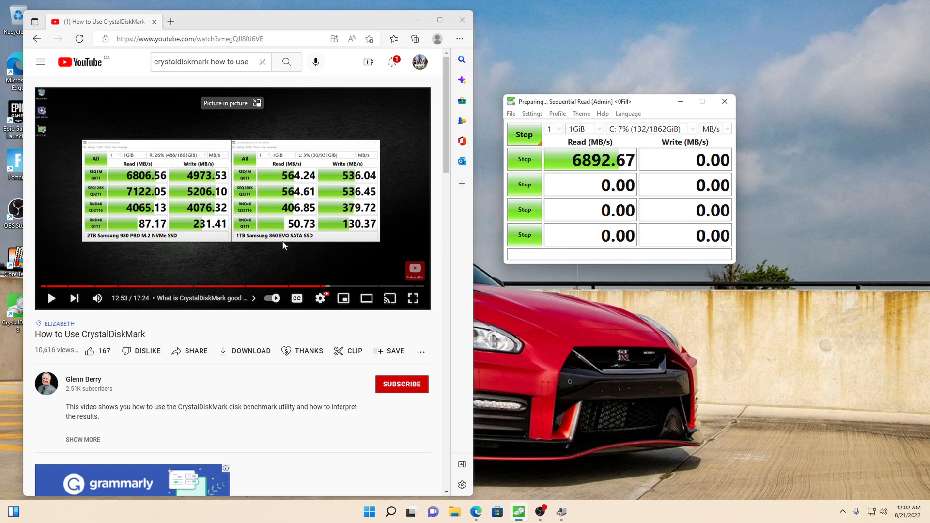
pyautogui.moveTo(274, 246)
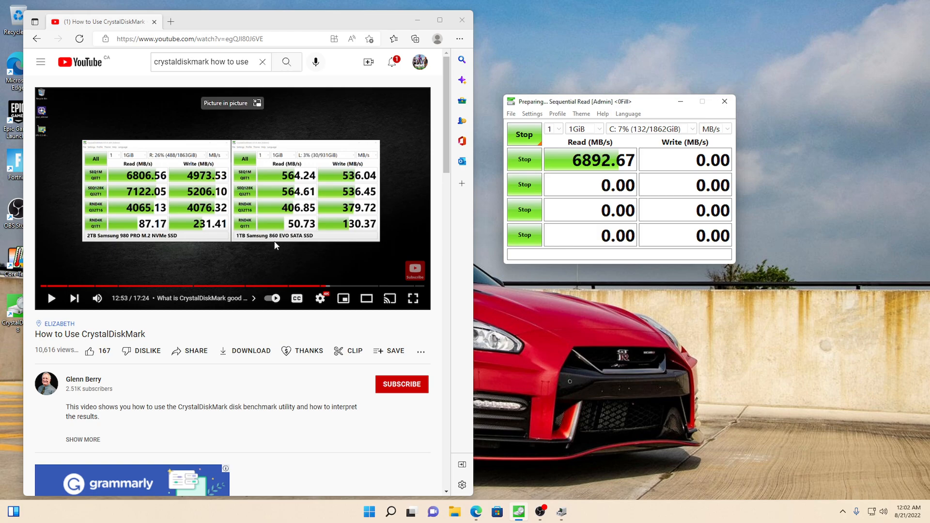
pyautogui.moveTo(302, 246)
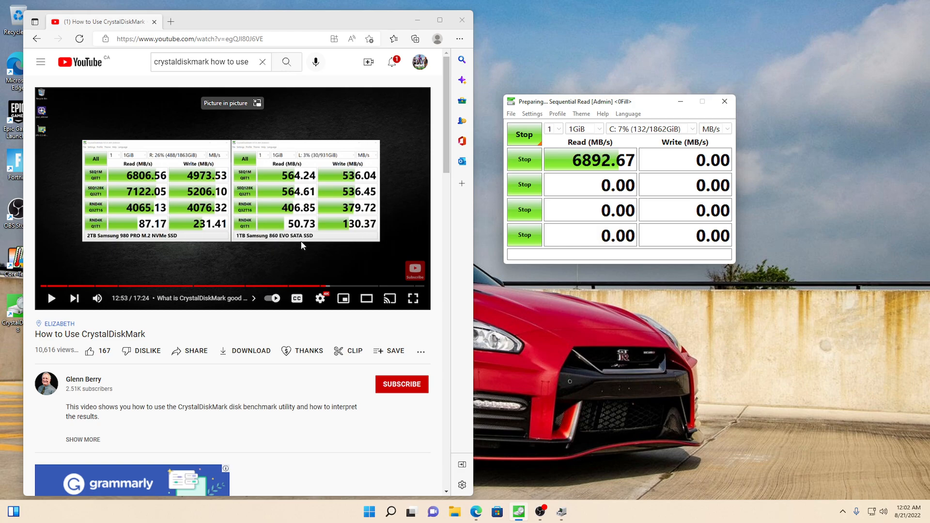
pyautogui.moveTo(326, 286)
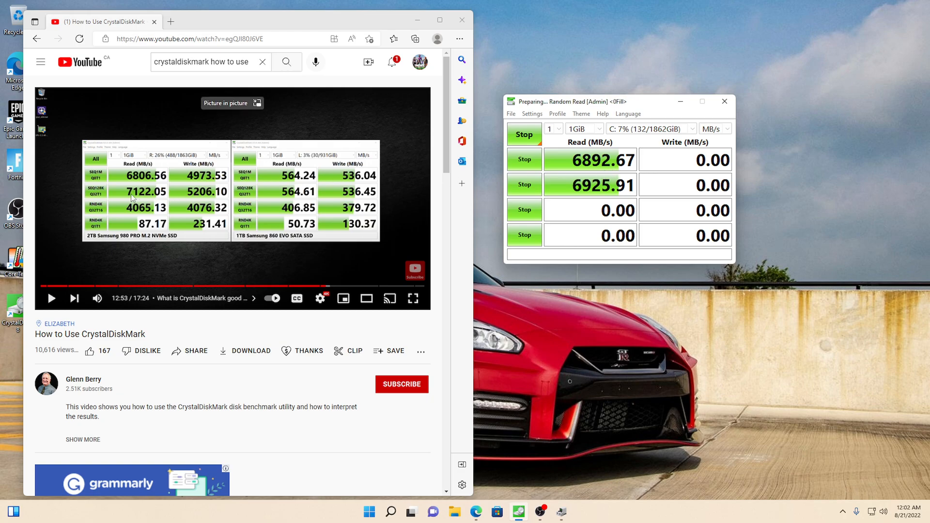
pyautogui.moveTo(420, 201)
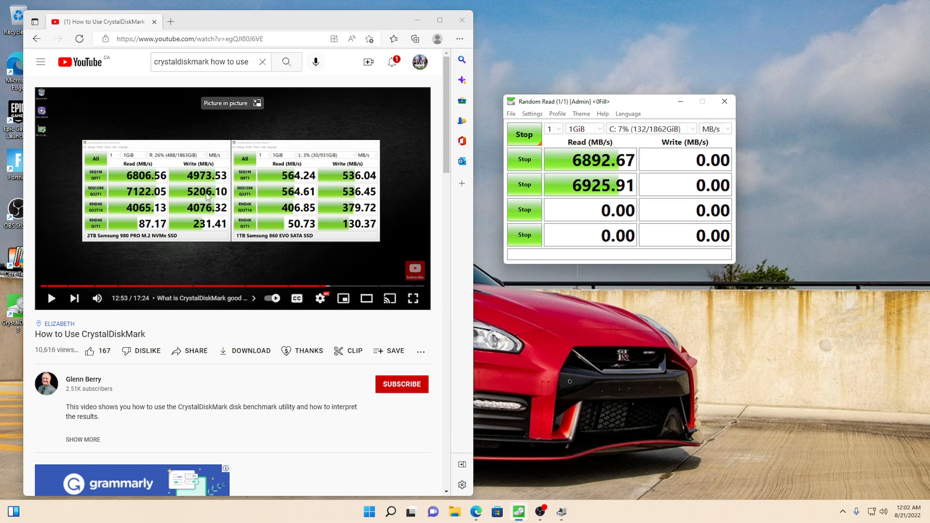
pyautogui.moveTo(662, 232)
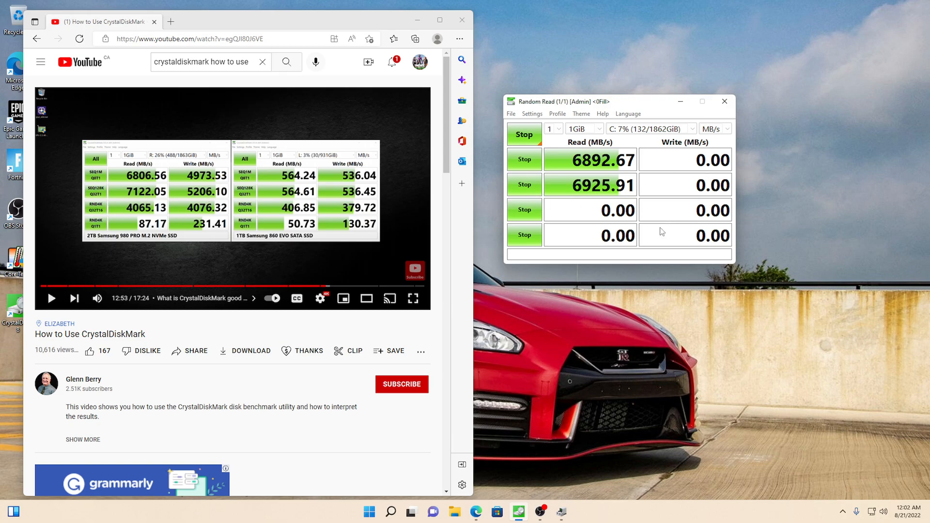
pyautogui.moveTo(151, 227)
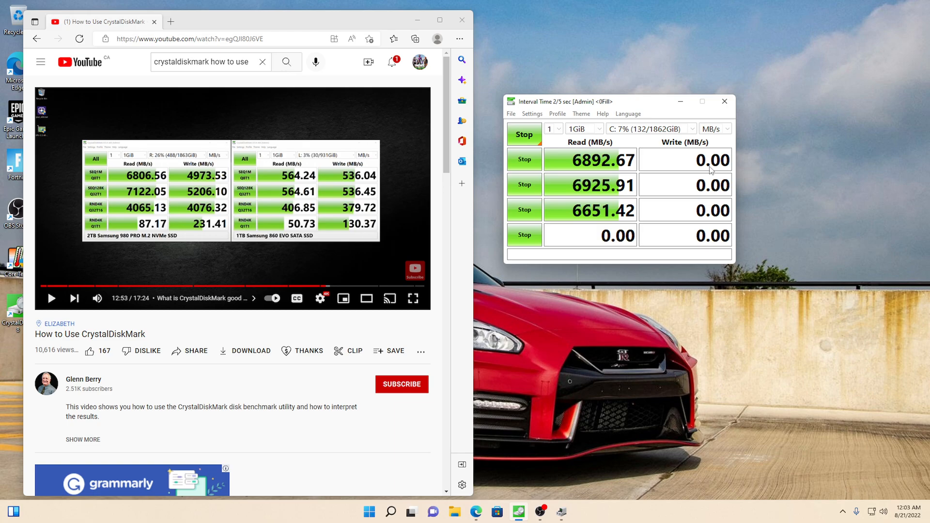
pyautogui.moveTo(693, 182)
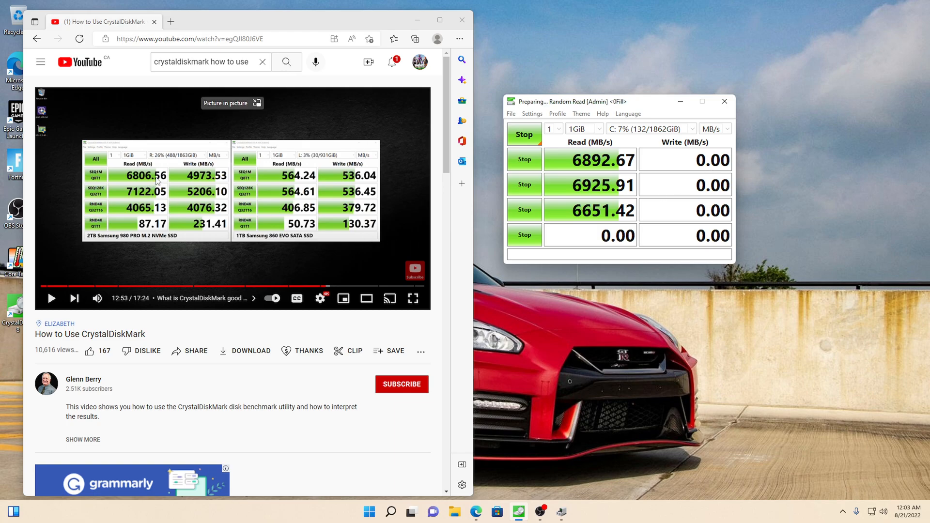
pyautogui.moveTo(611, 168)
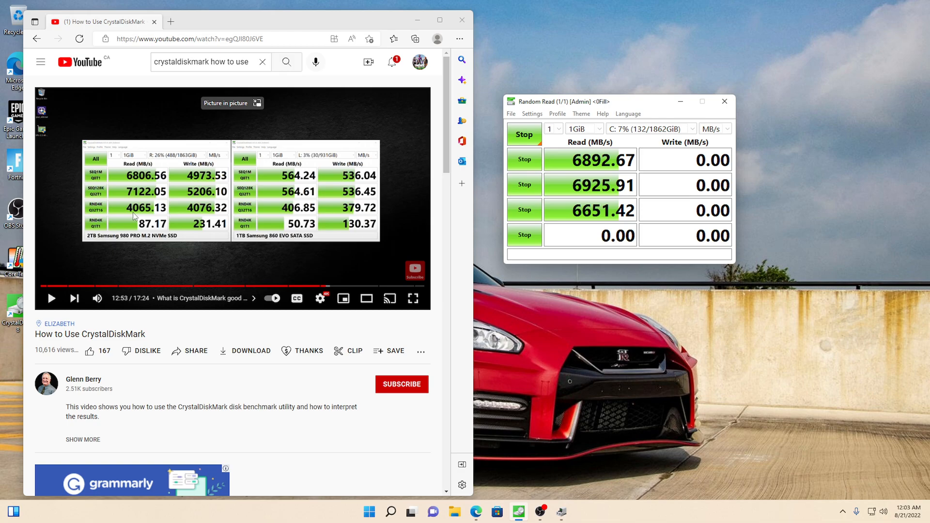
pyautogui.moveTo(187, 225)
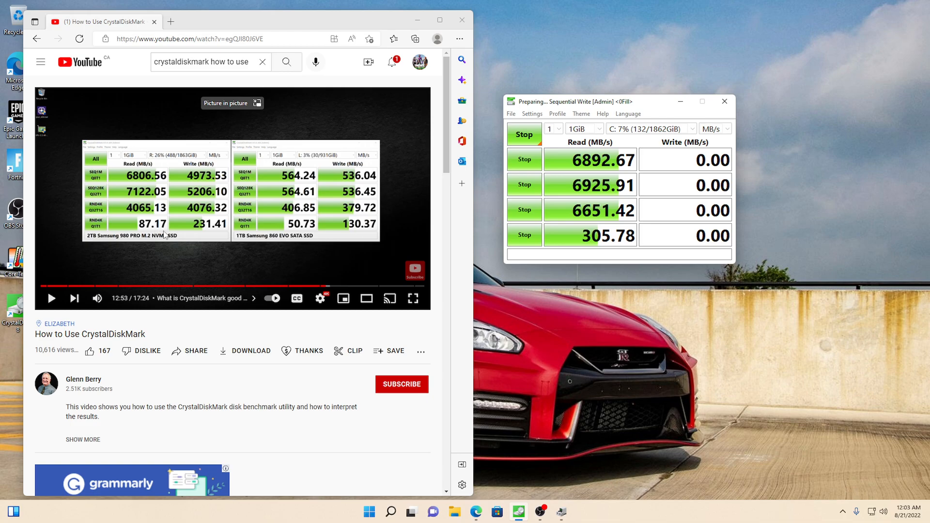
pyautogui.moveTo(615, 245)
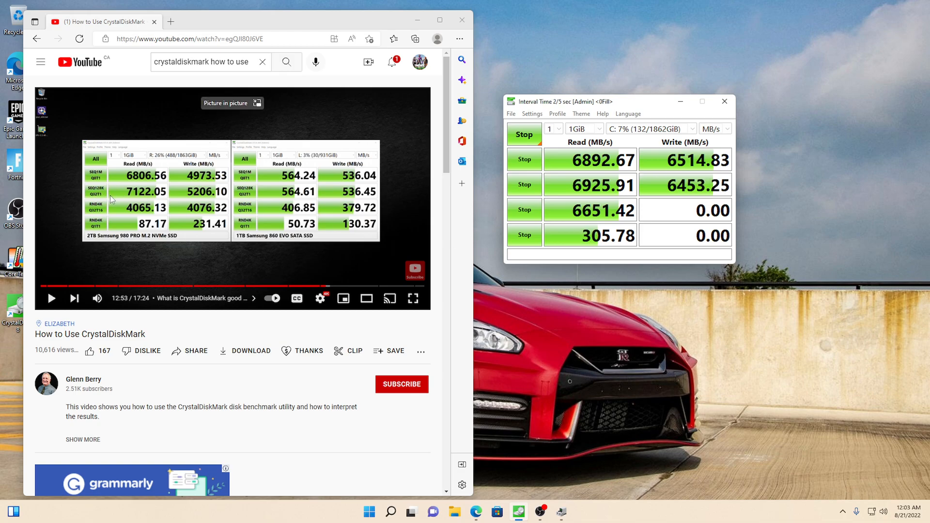
pyautogui.moveTo(466, 204)
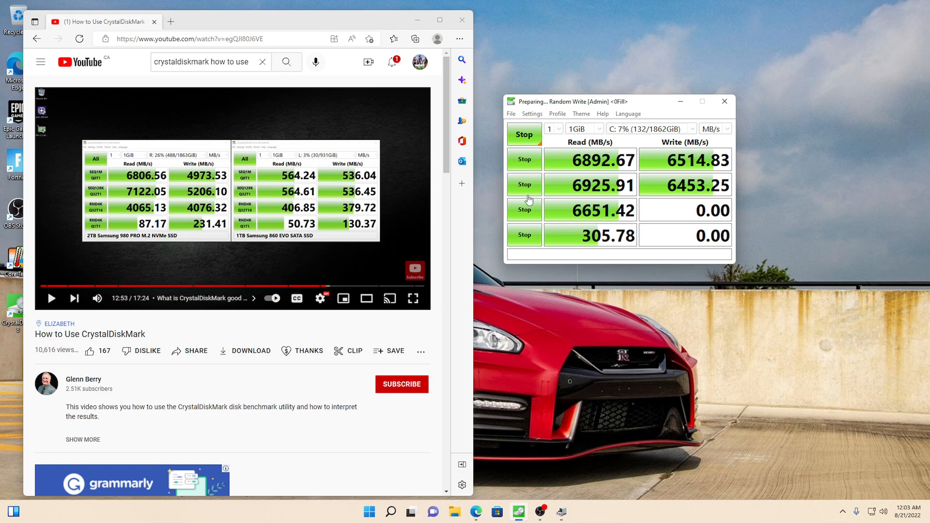
pyautogui.moveTo(691, 197)
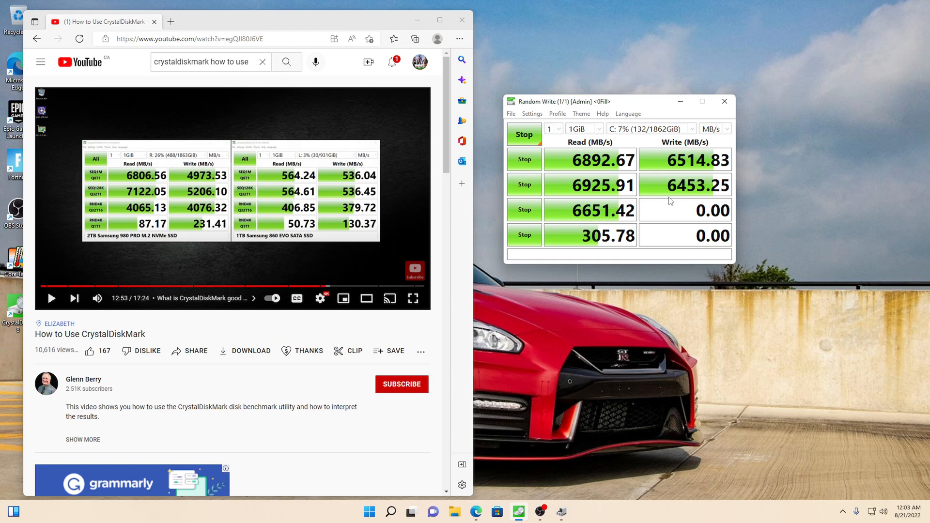
pyautogui.moveTo(710, 200)
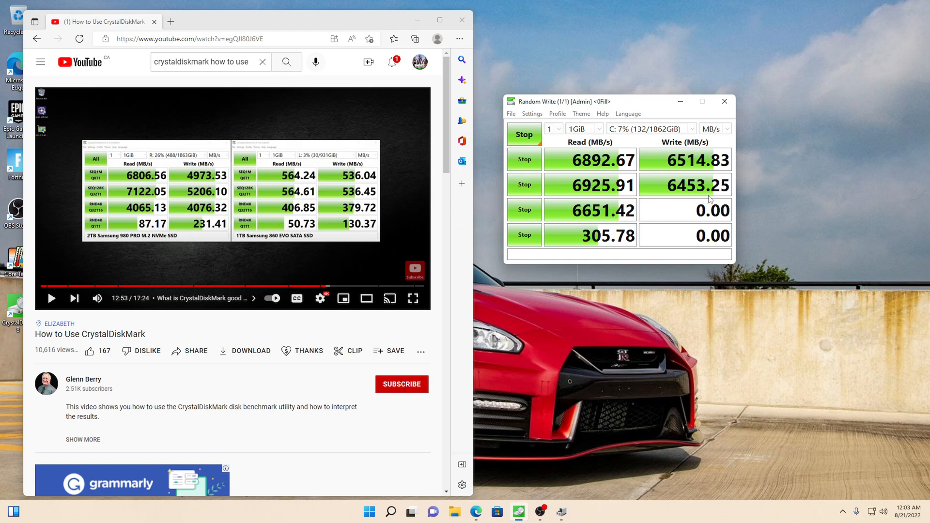
pyautogui.moveTo(157, 220)
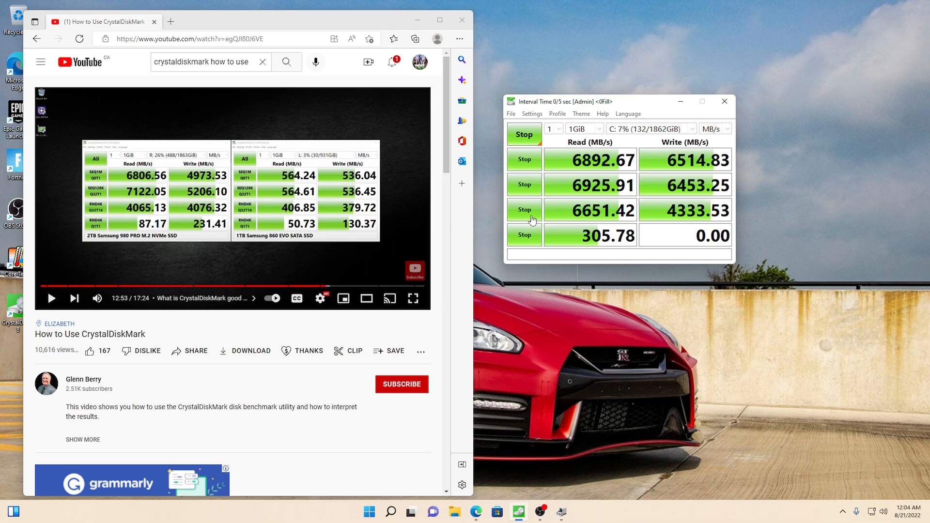
pyautogui.moveTo(145, 220)
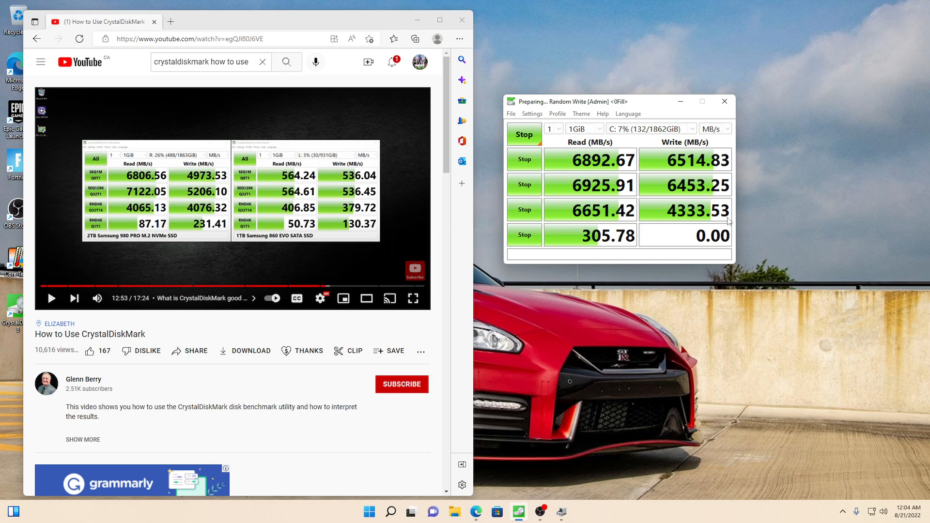
pyautogui.moveTo(718, 244)
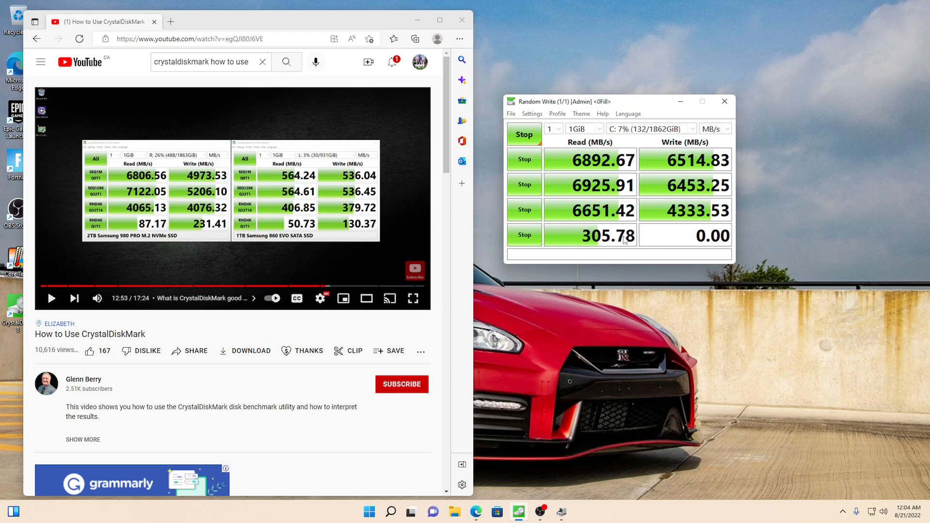
pyautogui.moveTo(700, 249)
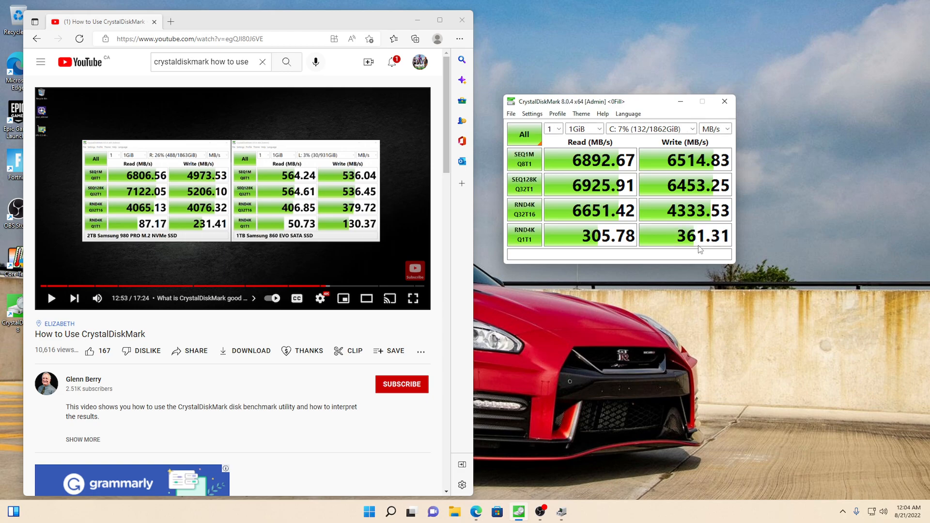
pyautogui.moveTo(724, 211)
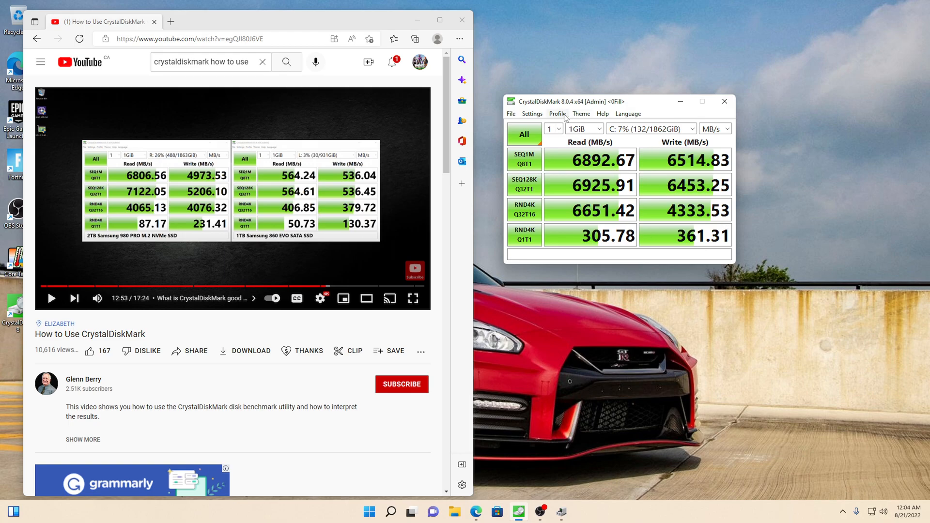
pyautogui.moveTo(661, 240)
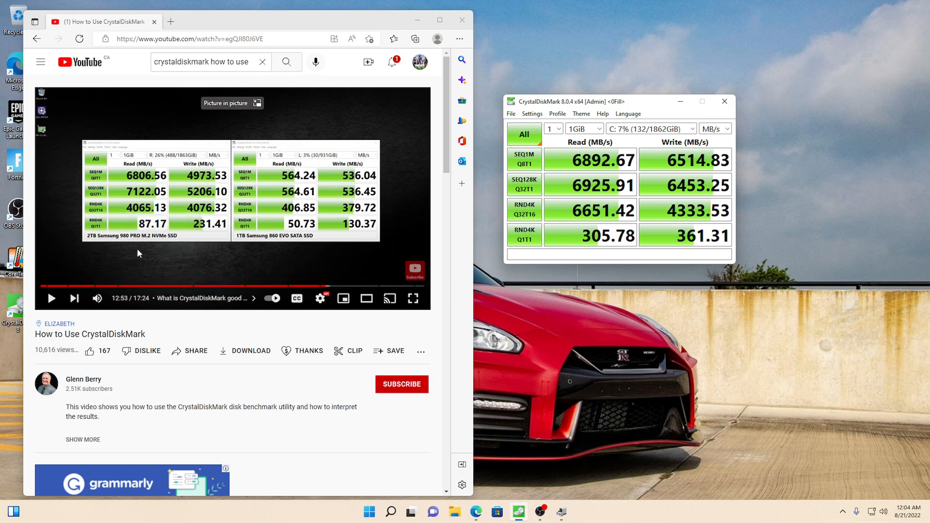
pyautogui.moveTo(146, 217)
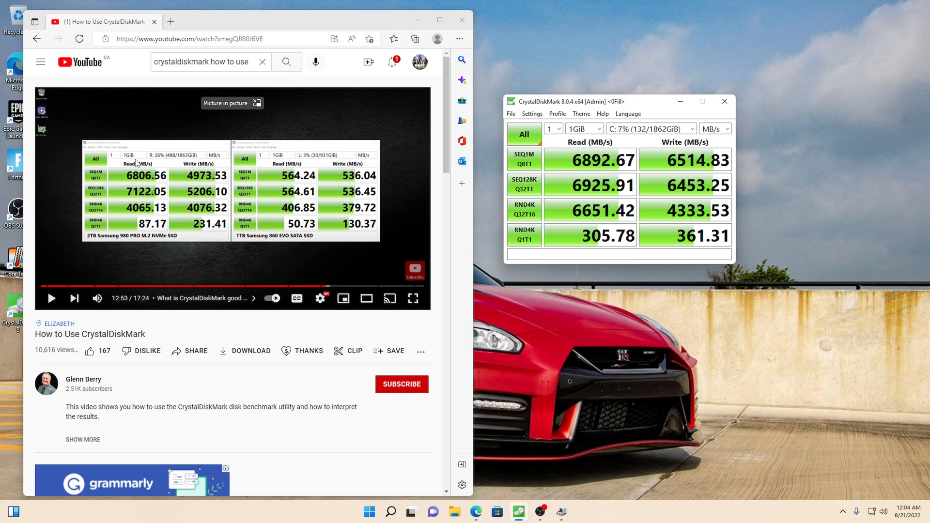
pyautogui.moveTo(187, 218)
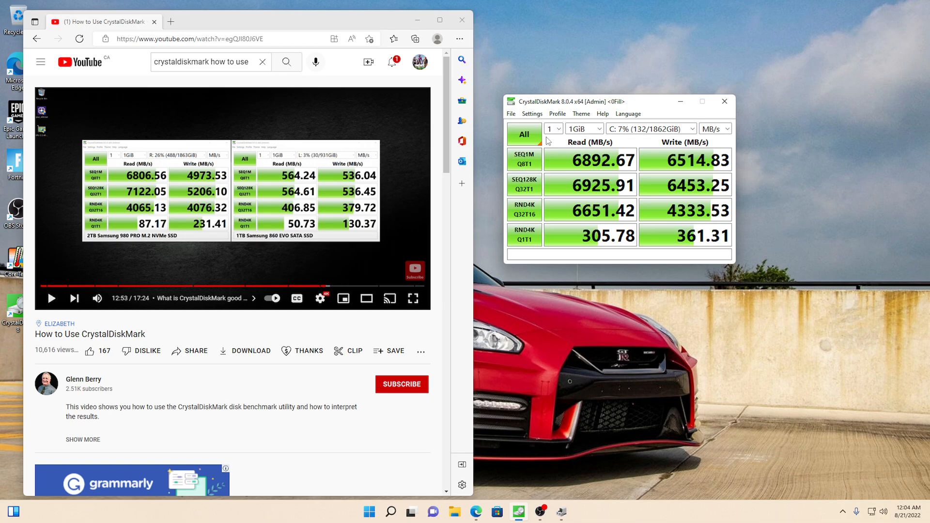
pyautogui.moveTo(673, 156)
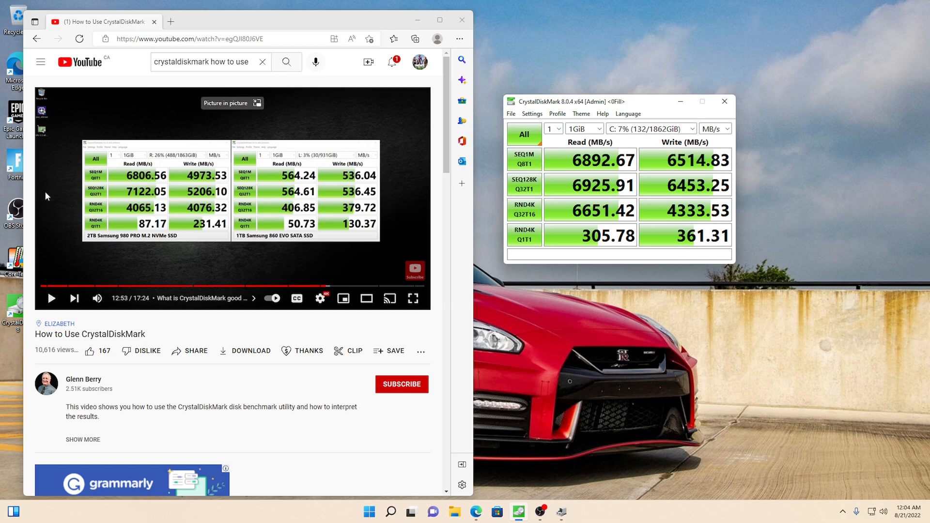
pyautogui.moveTo(90, 268)
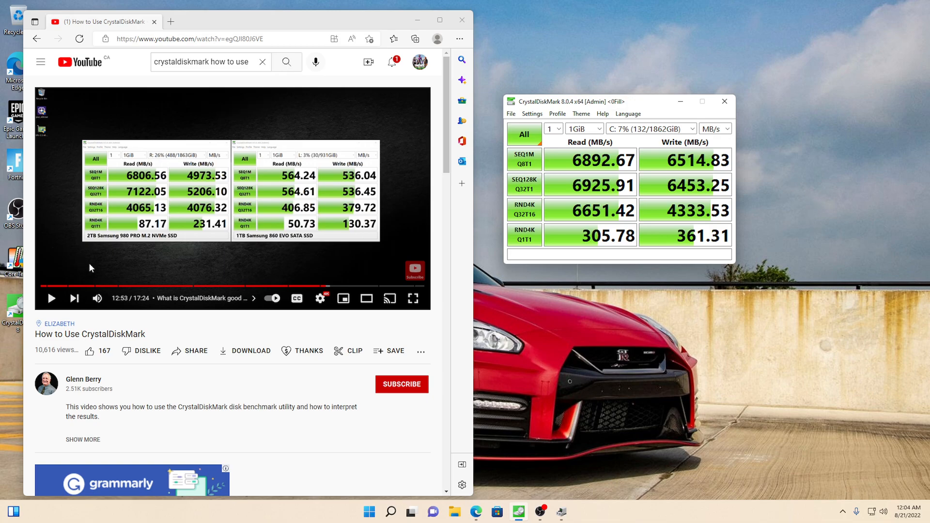
pyautogui.moveTo(108, 201)
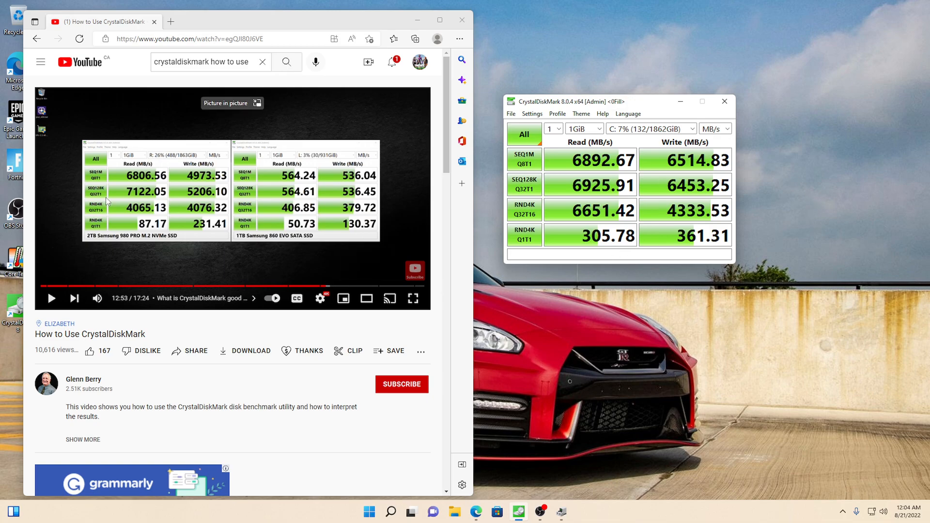
pyautogui.moveTo(645, 216)
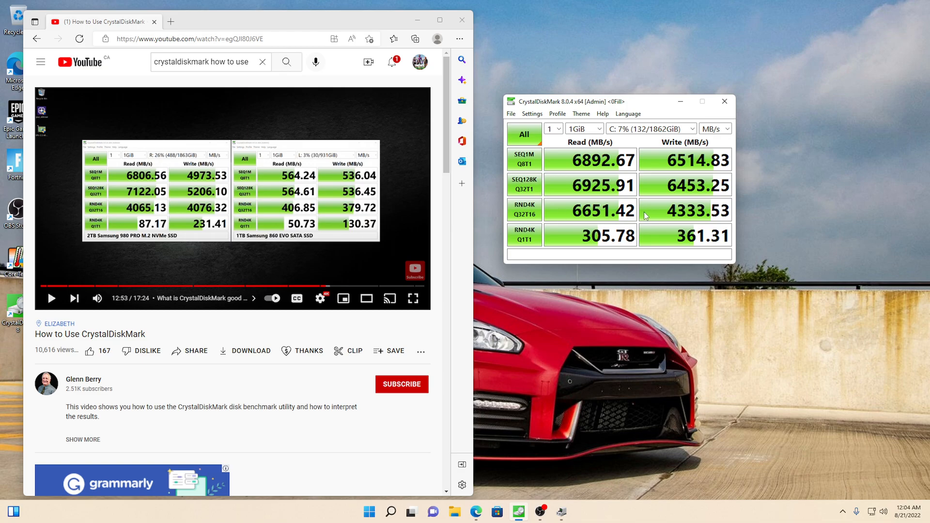
pyautogui.moveTo(180, 202)
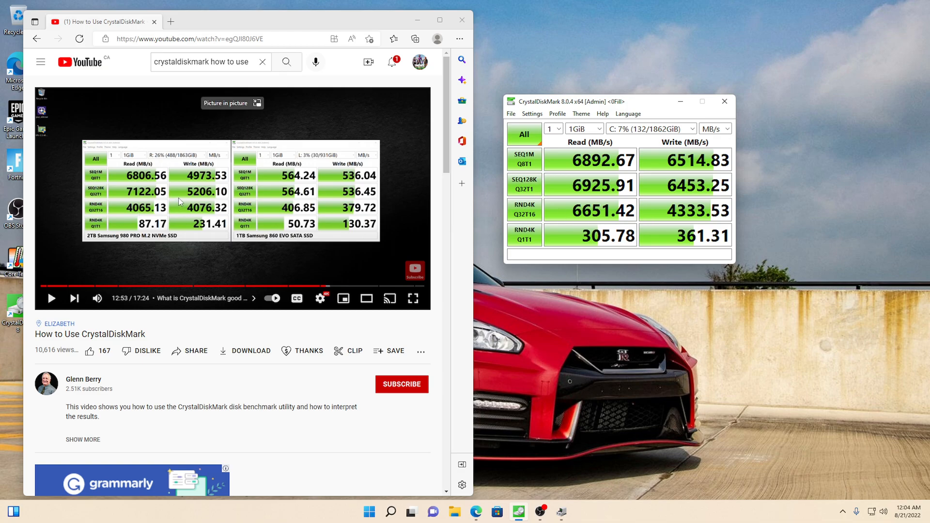
pyautogui.moveTo(211, 225)
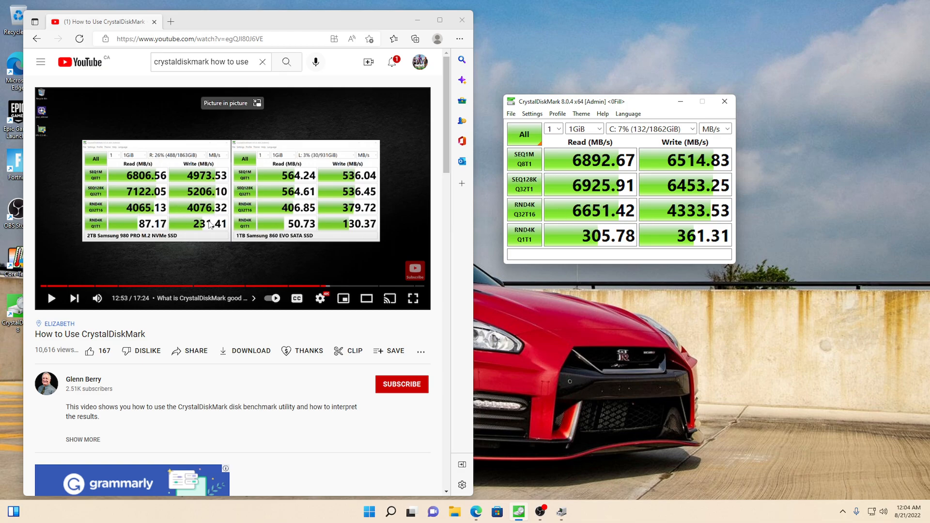
pyautogui.moveTo(203, 241)
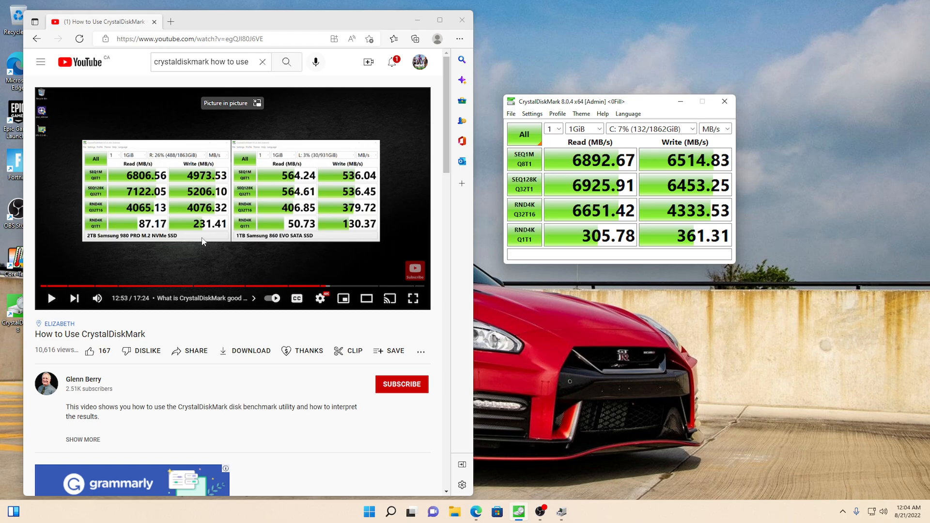
pyautogui.moveTo(570, 231)
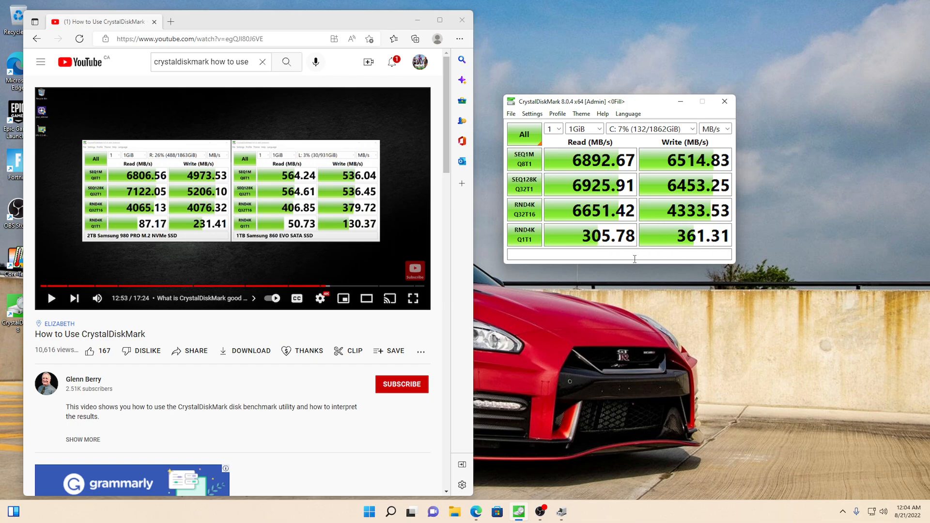
pyautogui.moveTo(185, 233)
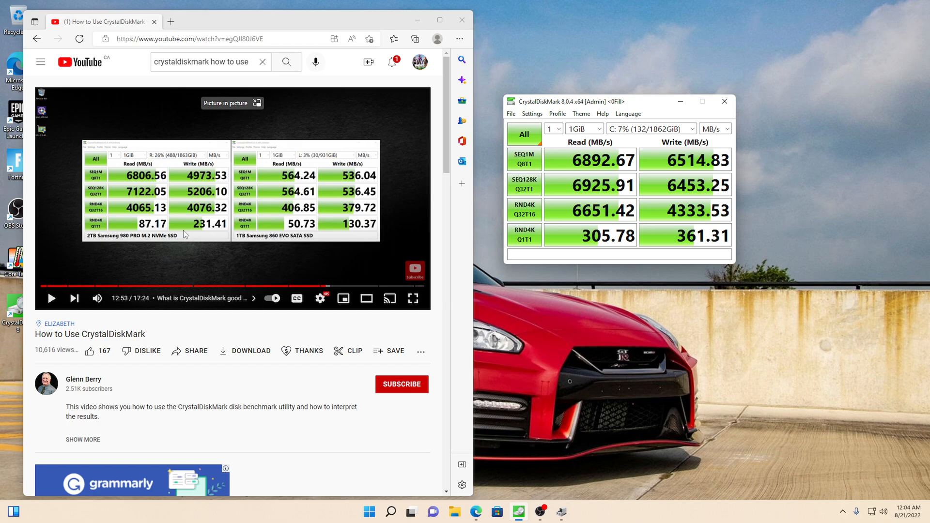
pyautogui.moveTo(163, 183)
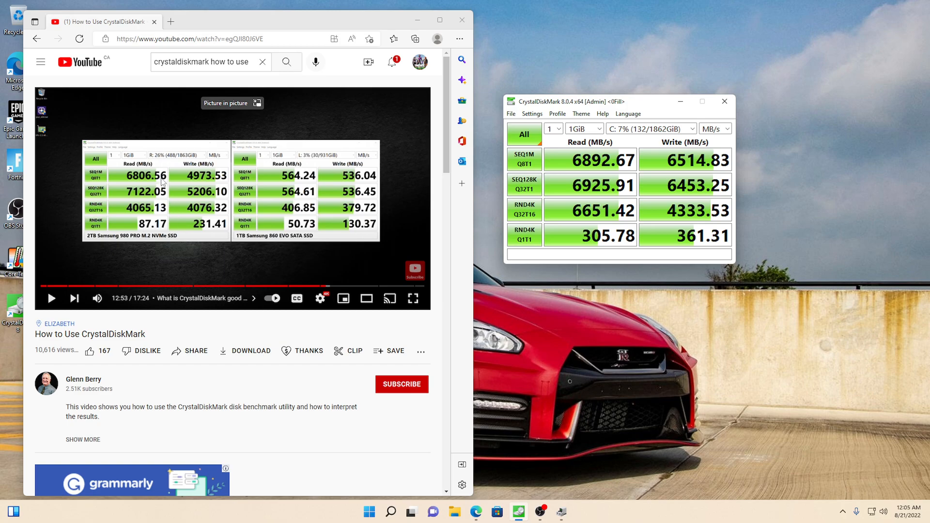
pyautogui.moveTo(709, 177)
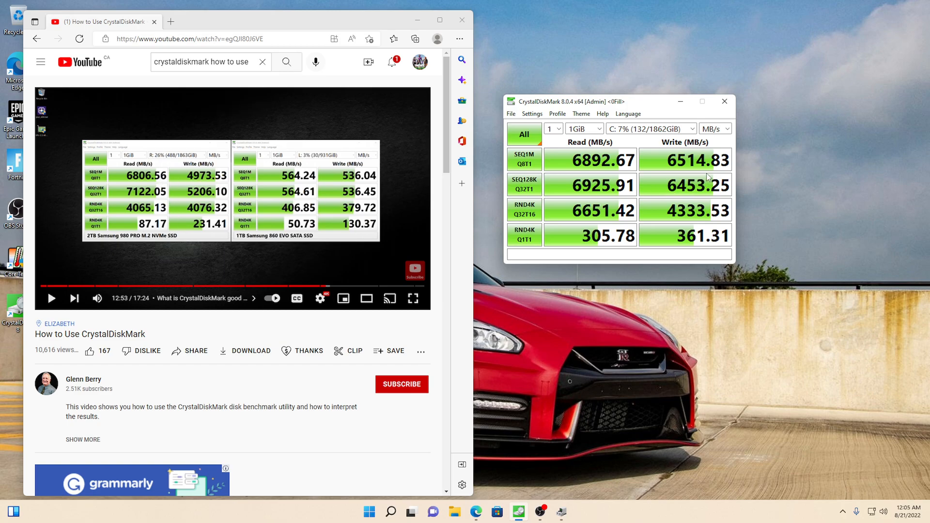
pyautogui.moveTo(710, 196)
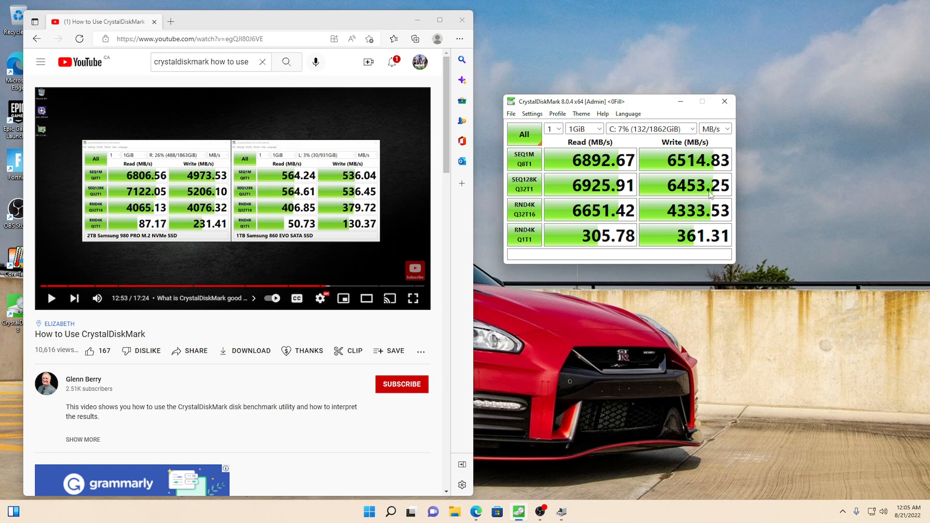